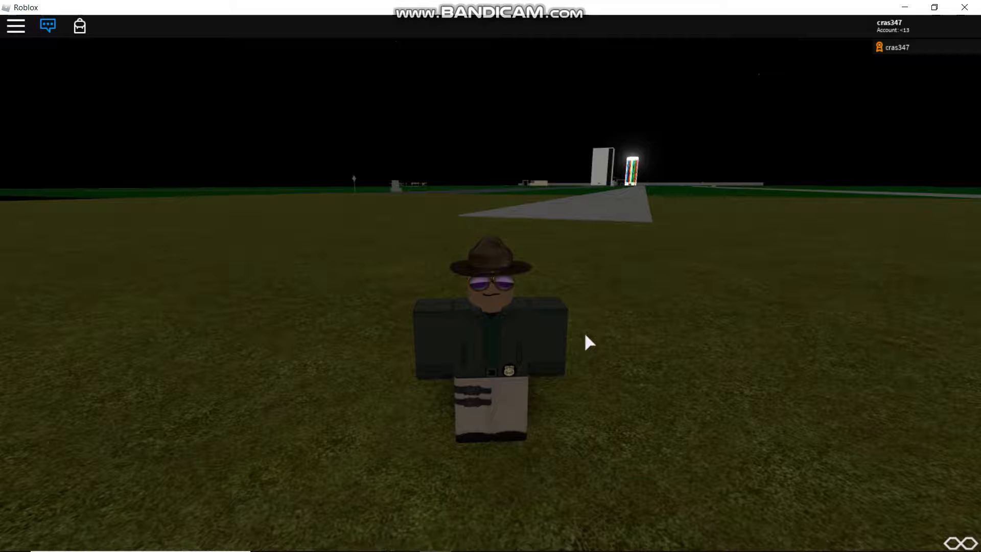
Spawn into the map and begin walking across the grass field toward the road.
click(47, 24)
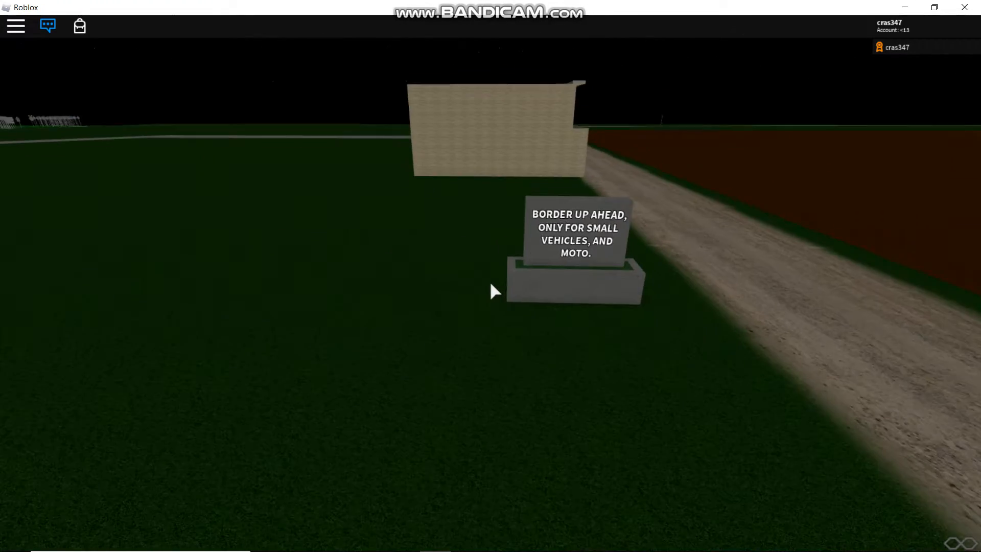
mouse_move(491, 291)
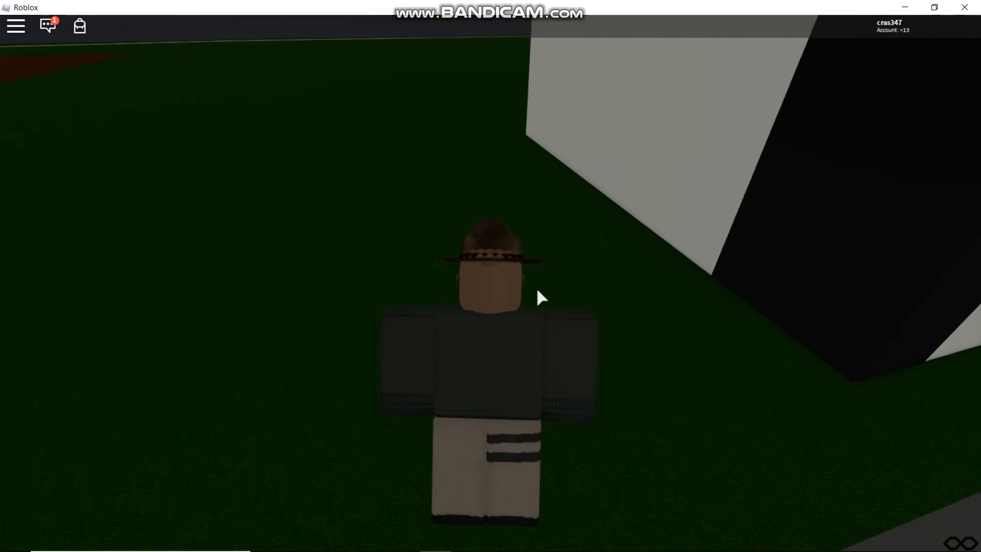
Land on the road and pull the camera back to frame the neon-striped tower.
click(48, 25)
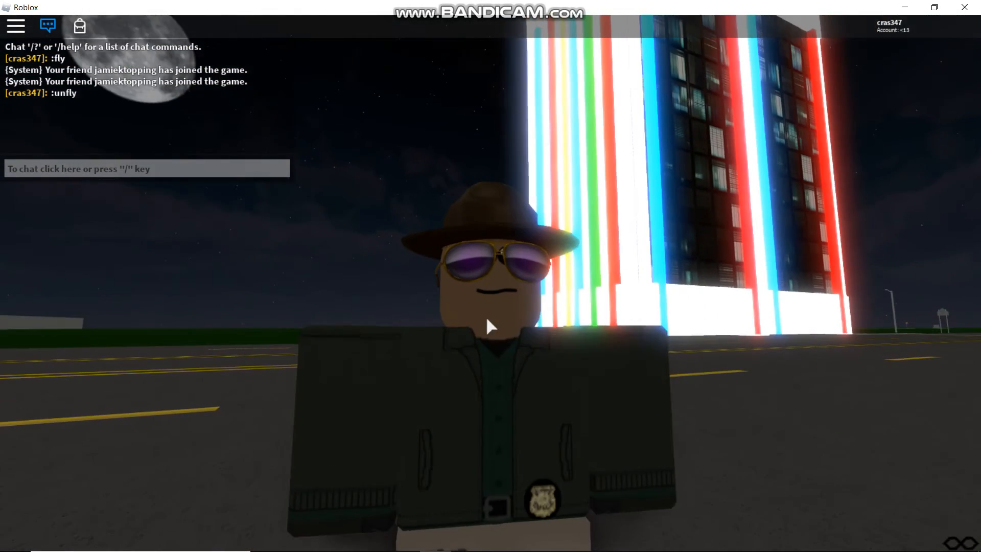
scroll(down, 3)
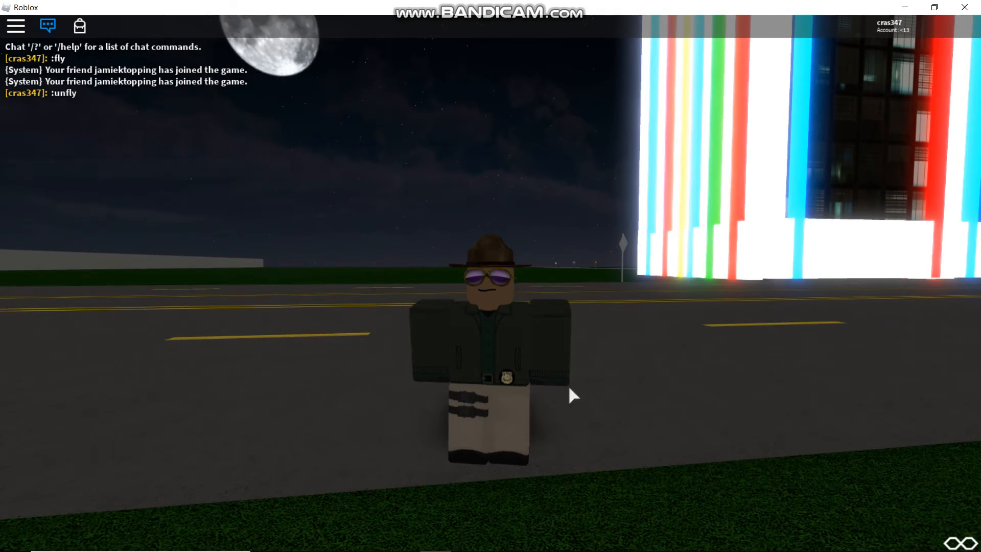